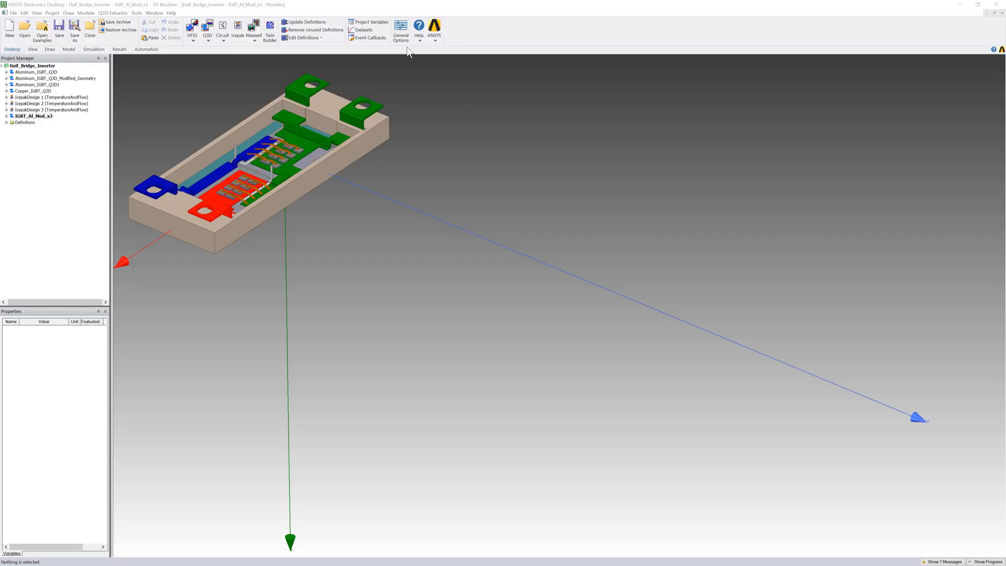
# - In General Options, enable Q3D 'Duplicate boundaries/mesh operations with geometry' and confirm
pyautogui.click(399, 29)
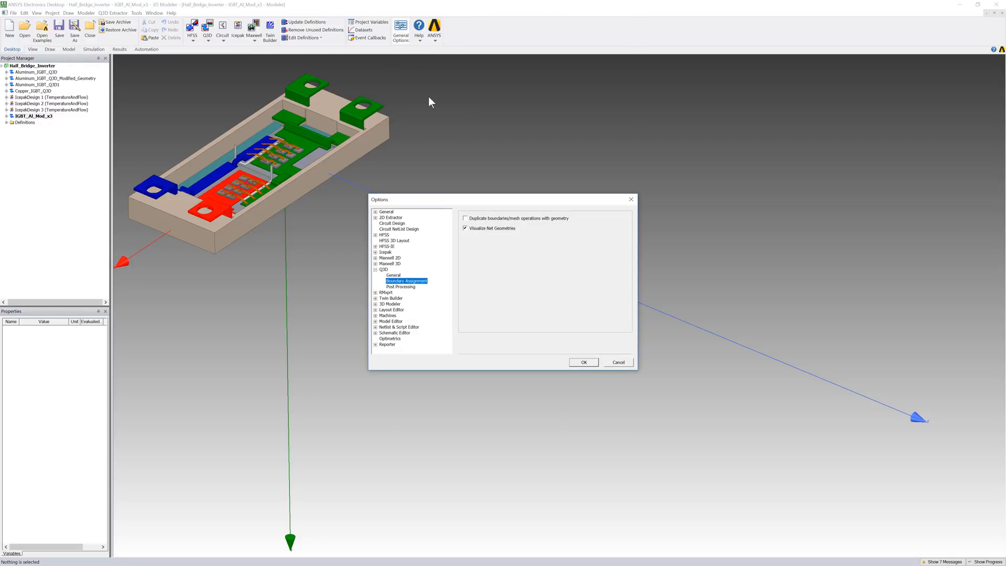
pyautogui.click(465, 217)
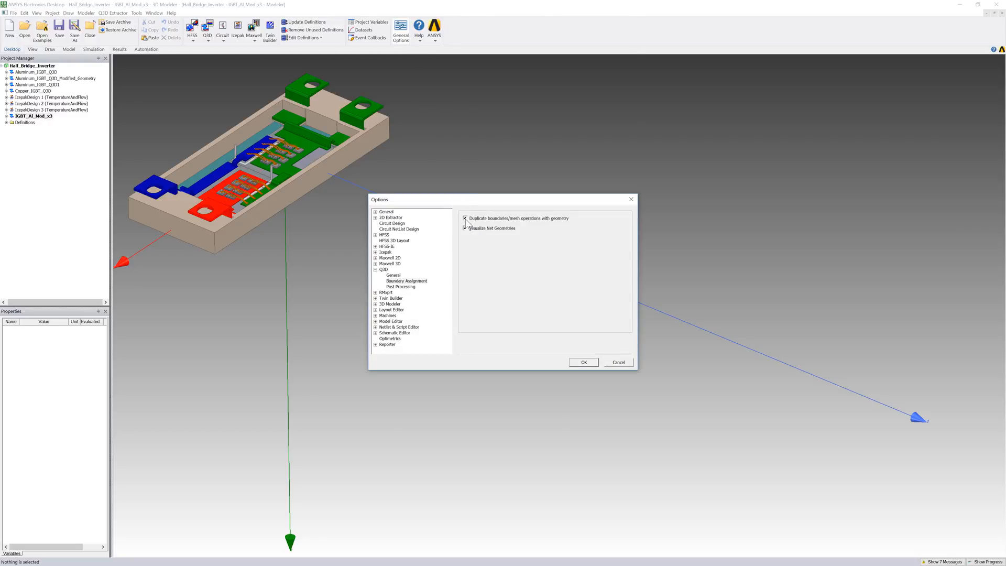
pyautogui.click(465, 228)
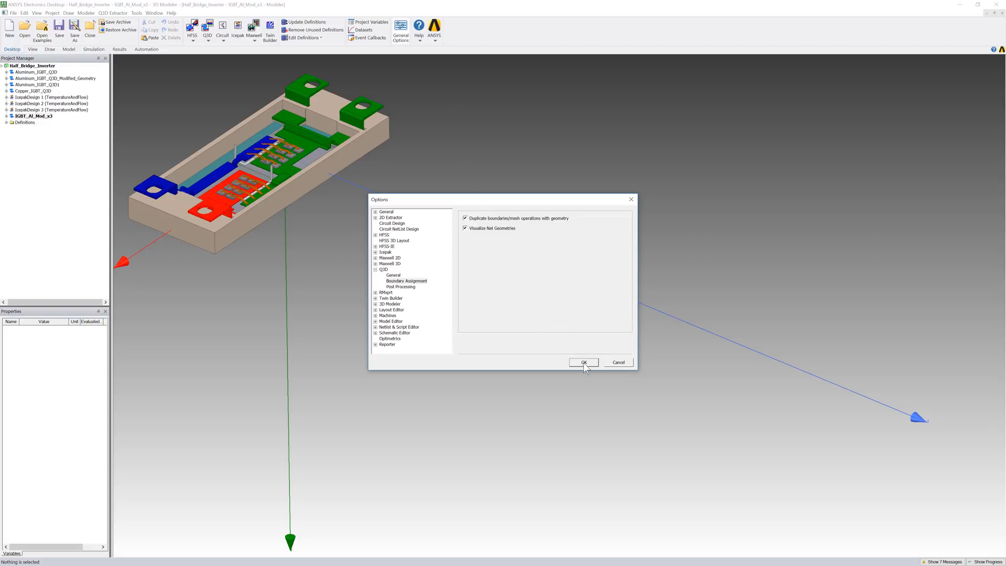
pyautogui.click(583, 362)
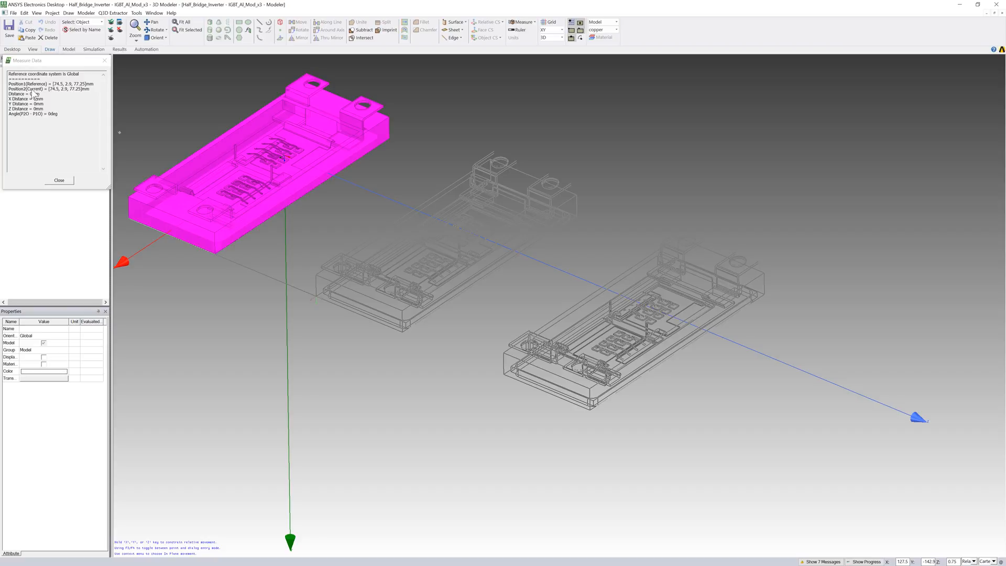
# - Duplicate the selected module objects along a line into three copies
pyautogui.click(58, 180)
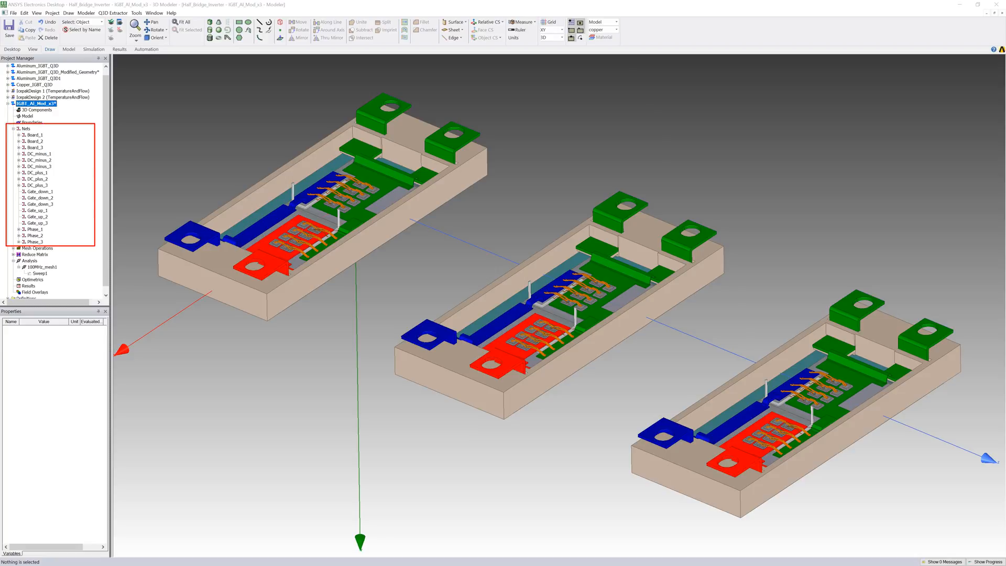
# - Set 100MHz_mesh1 to DC Resistance Only and the DC_plus and Phase sources to 100 A
pyautogui.click(39, 273)
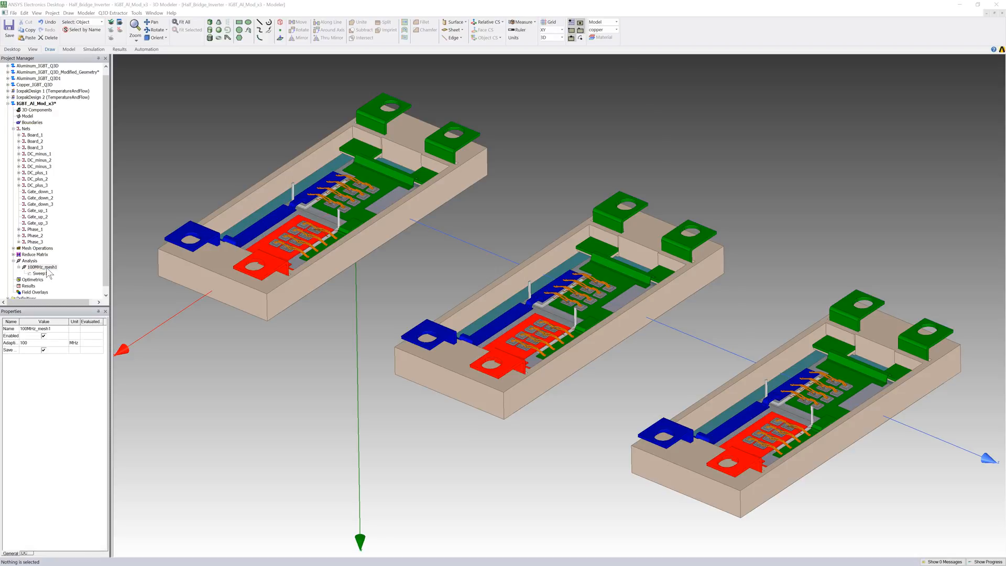
pyautogui.doubleClick(38, 267)
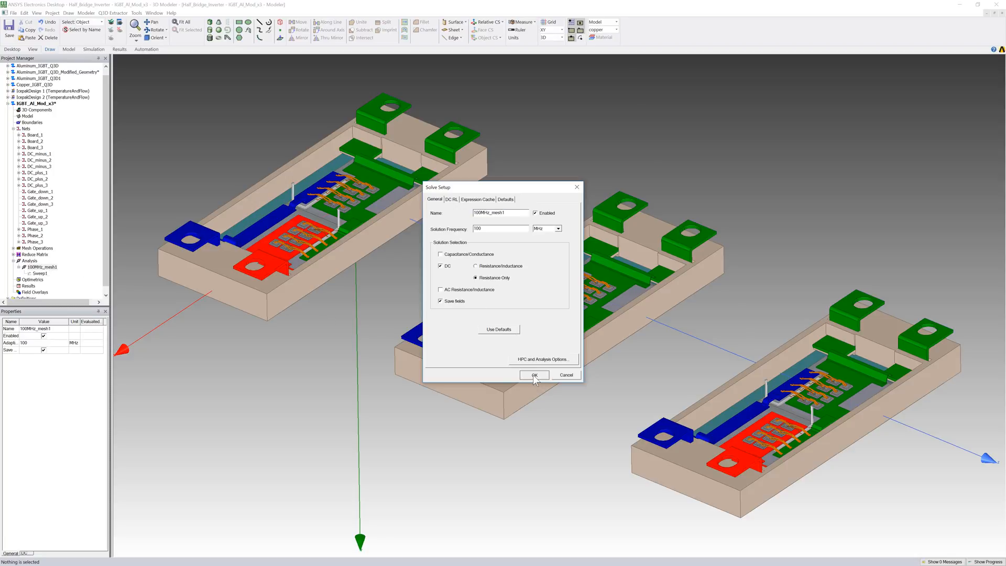
pyautogui.click(533, 375)
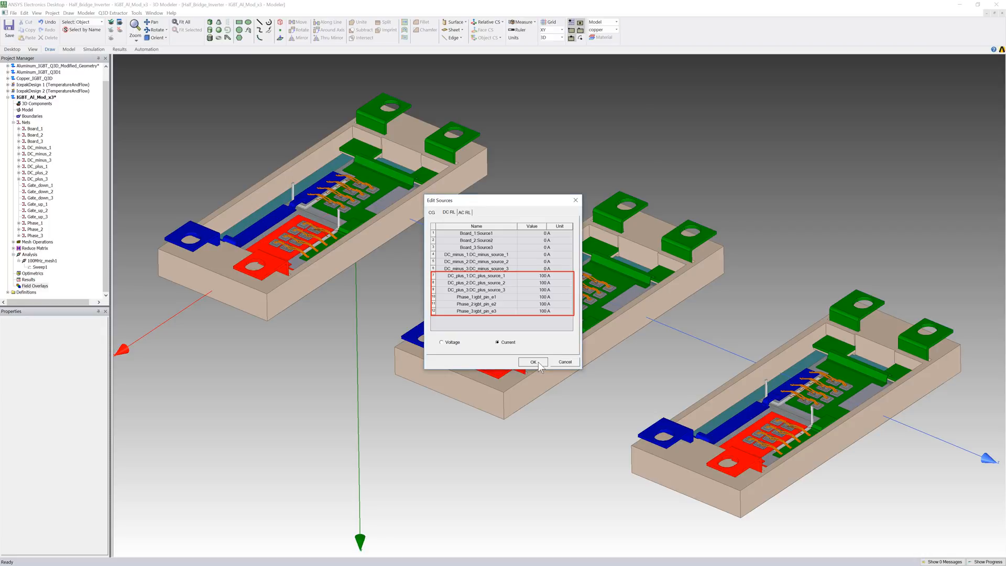
pyautogui.click(533, 361)
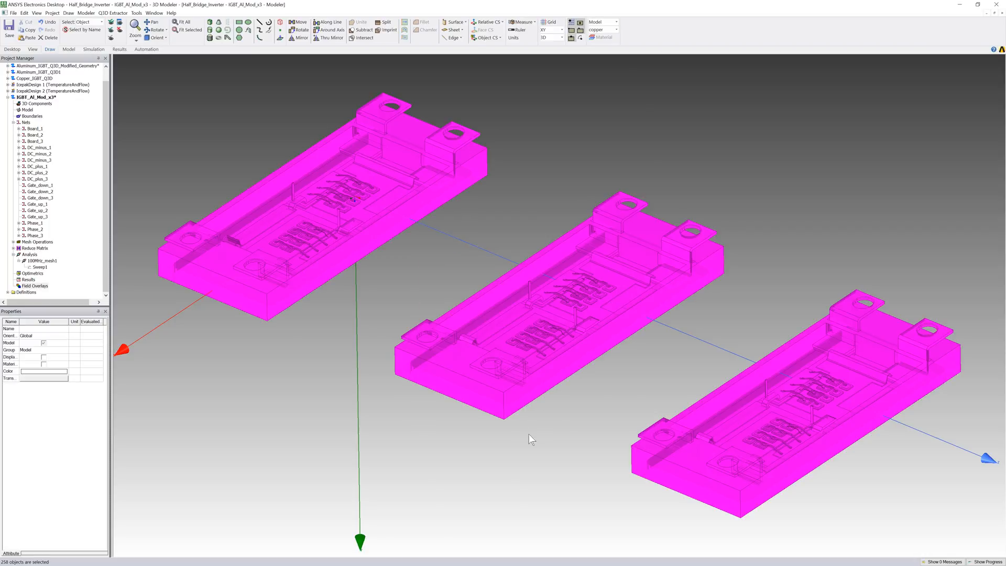
pyautogui.moveTo(397, 253)
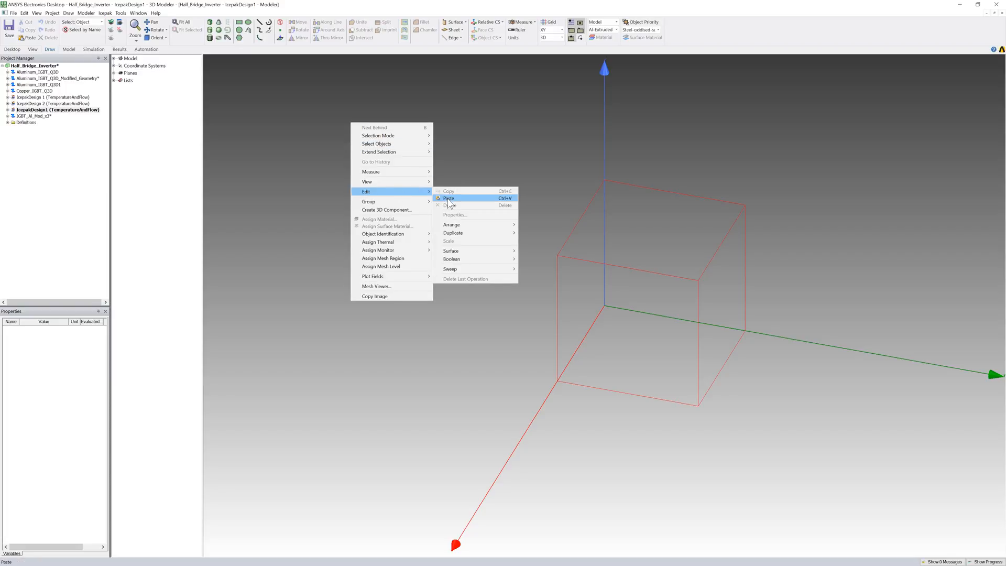
# - Paste the modules into the Icepak design and import Water Based Cooling System.step
pyautogui.click(448, 198)
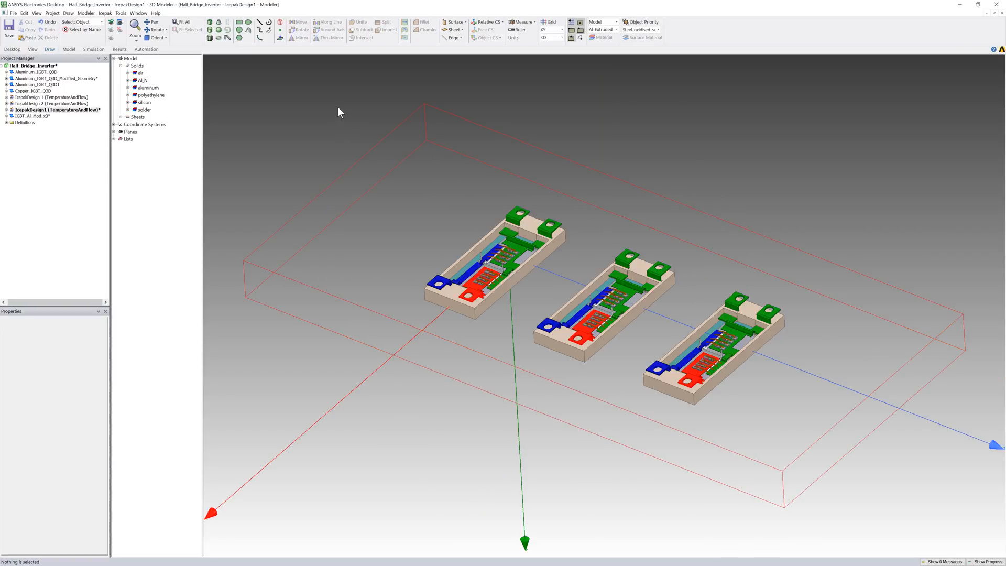
pyautogui.click(85, 13)
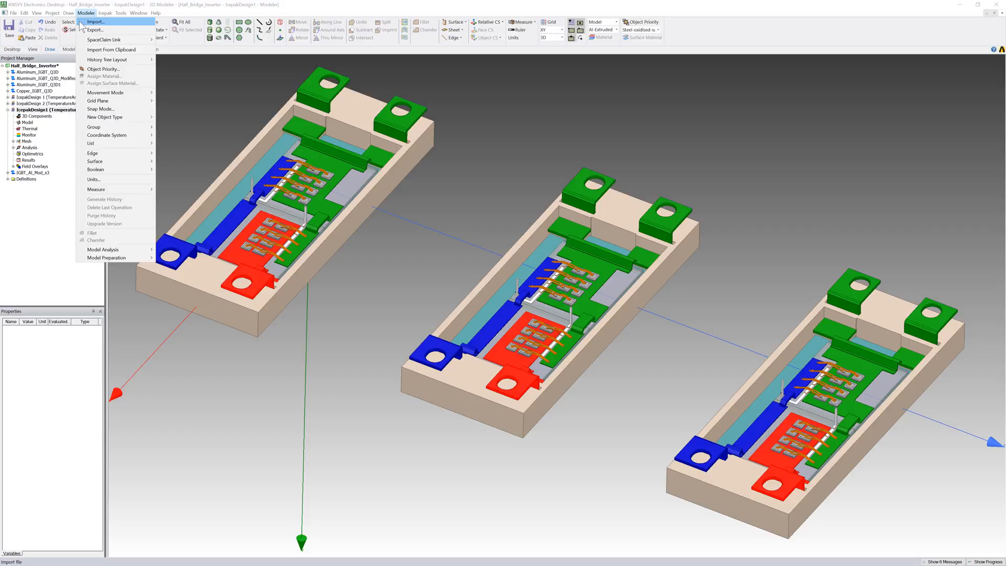
pyautogui.click(100, 21)
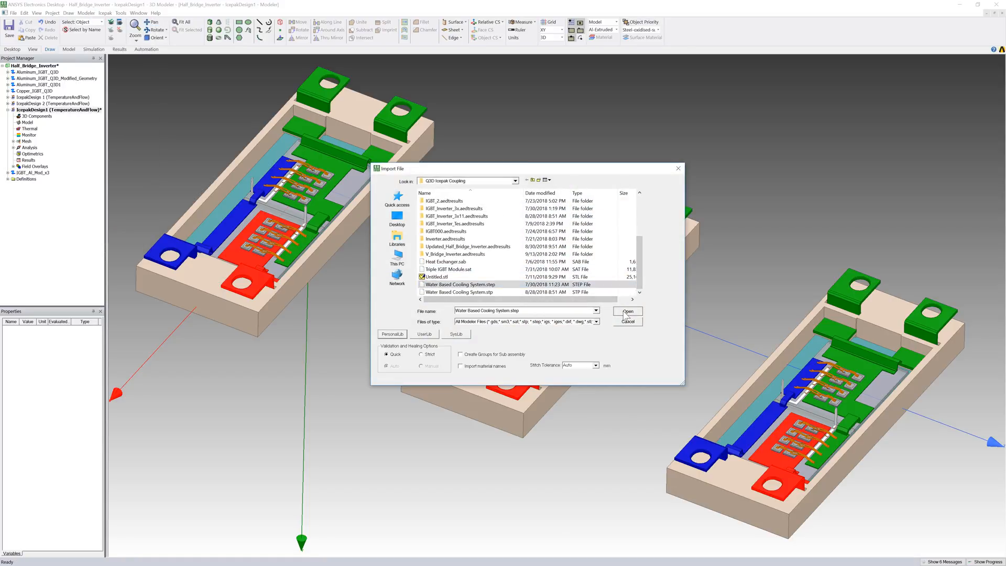
pyautogui.click(627, 311)
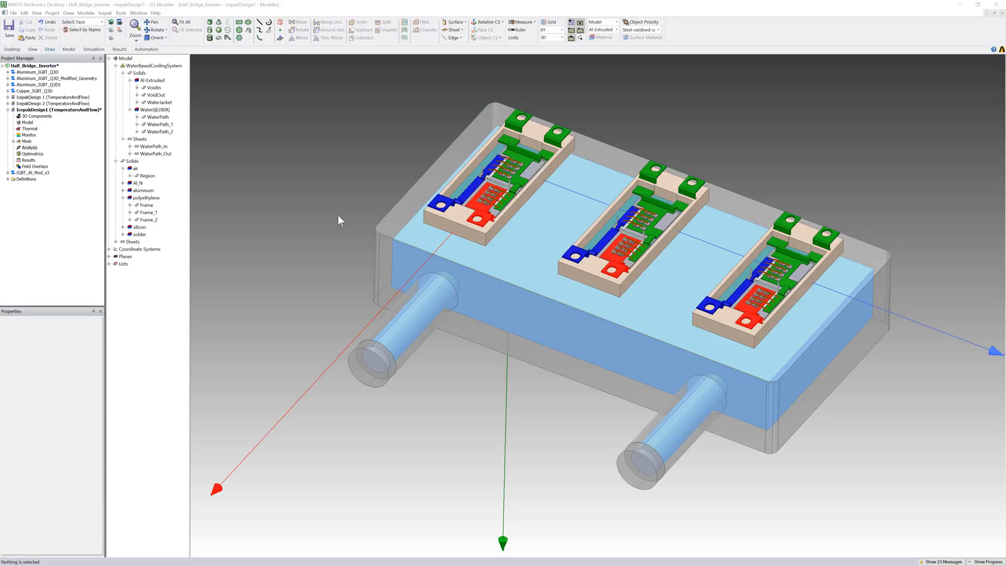
pyautogui.moveTo(333, 217)
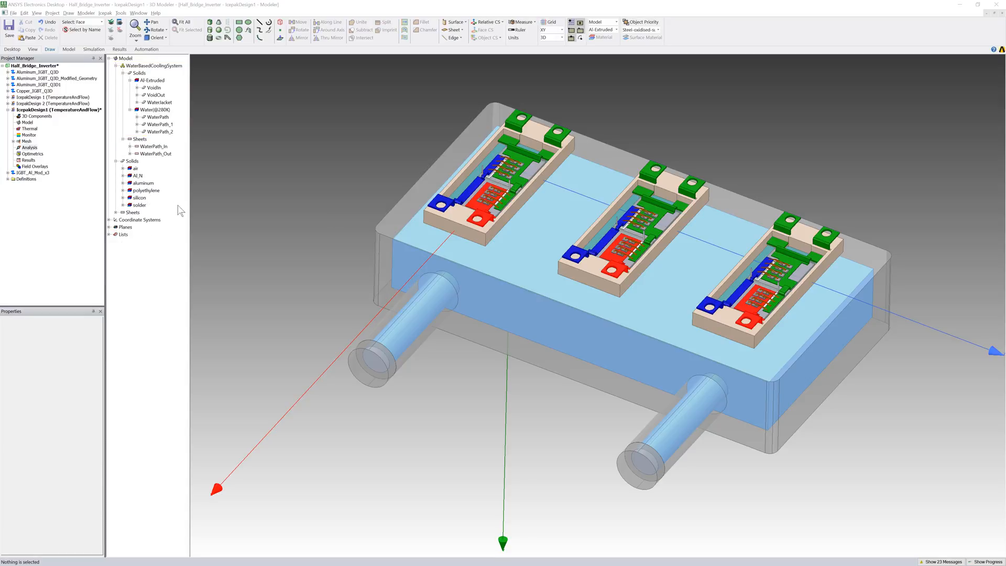
# - Select the aluminum module solids and create the EMLoss1 boundary on them
pyautogui.click(142, 183)
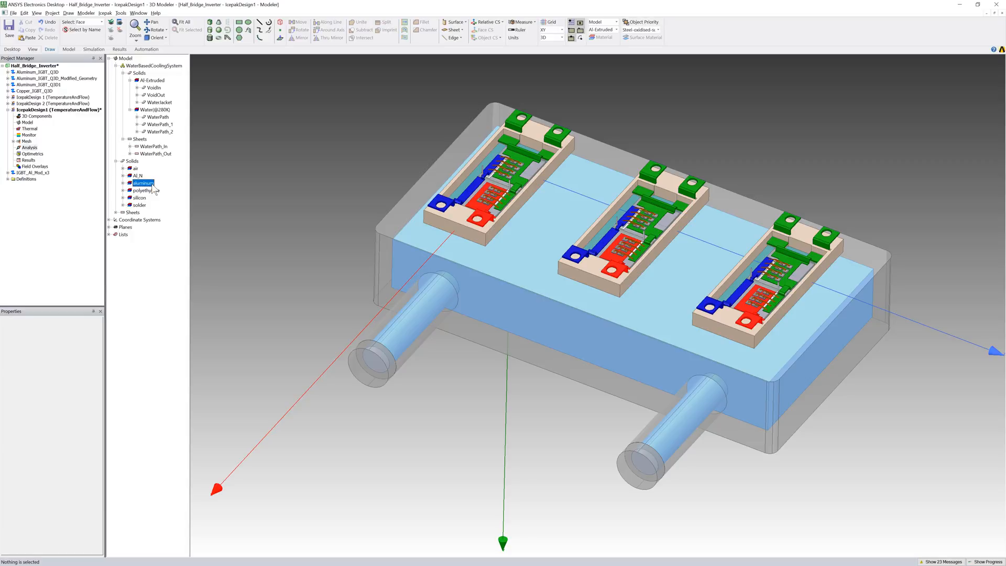
pyautogui.rightClick(139, 205)
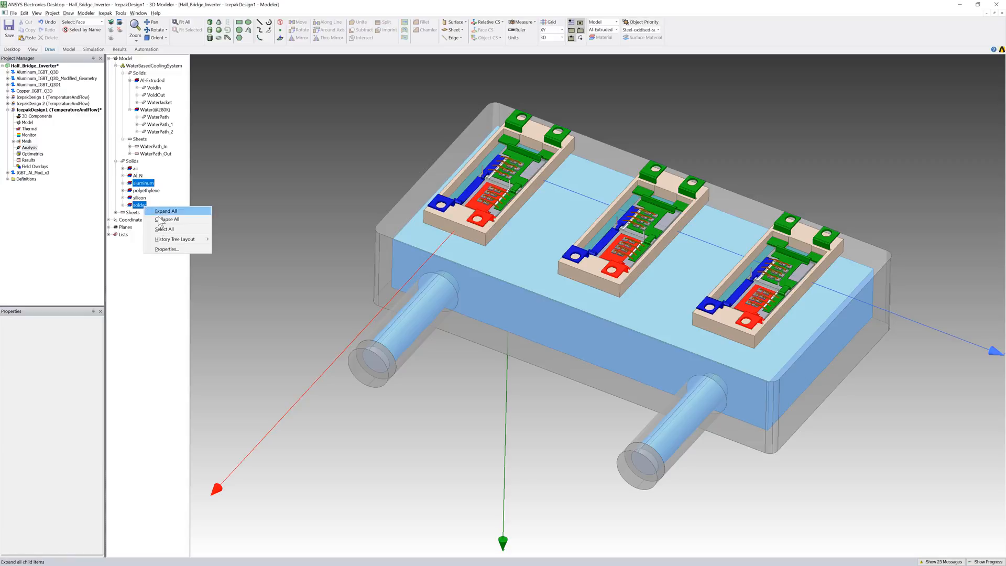
pyautogui.click(166, 211)
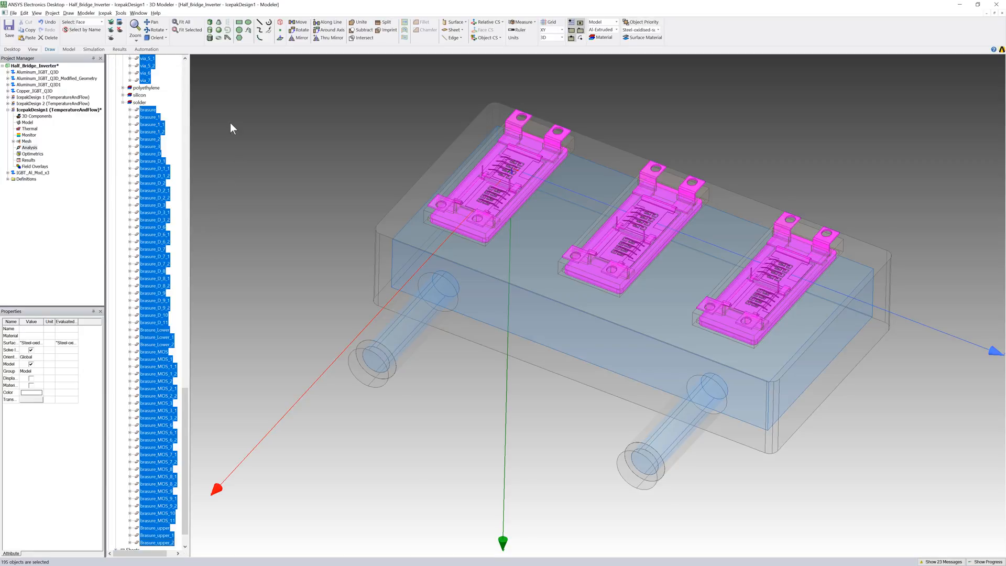
pyautogui.rightClick(233, 128)
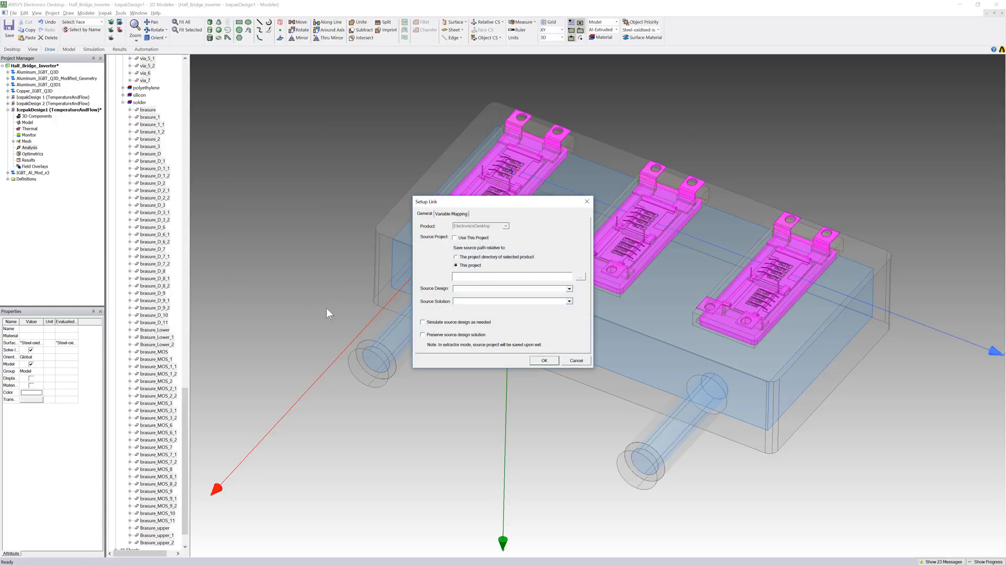
pyautogui.click(453, 237)
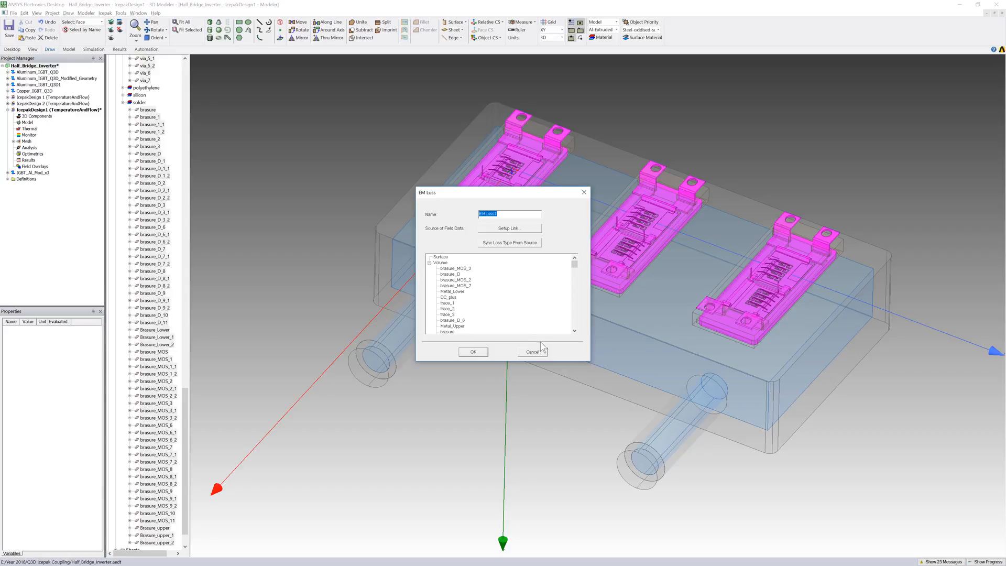
pyautogui.click(473, 352)
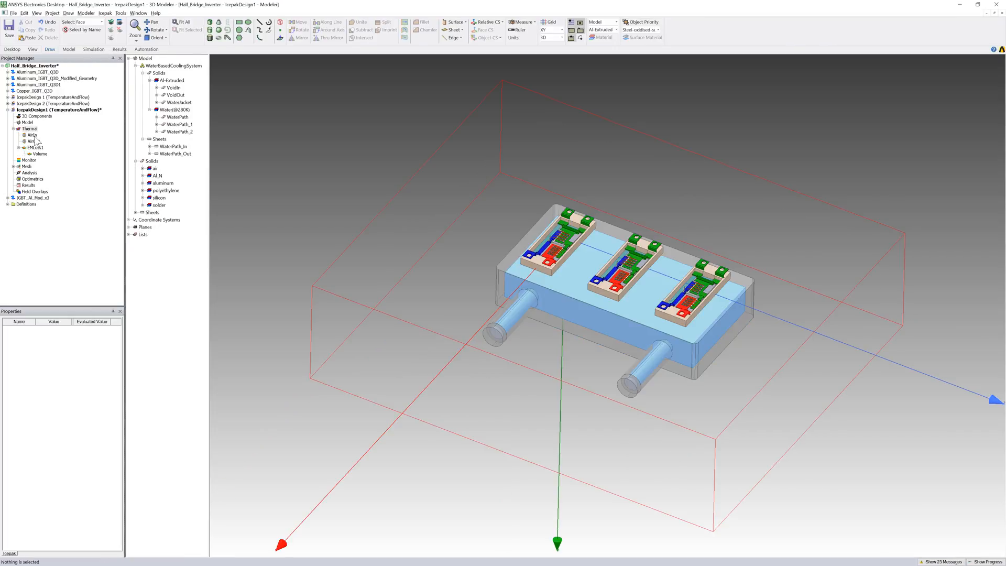
pyautogui.click(27, 143)
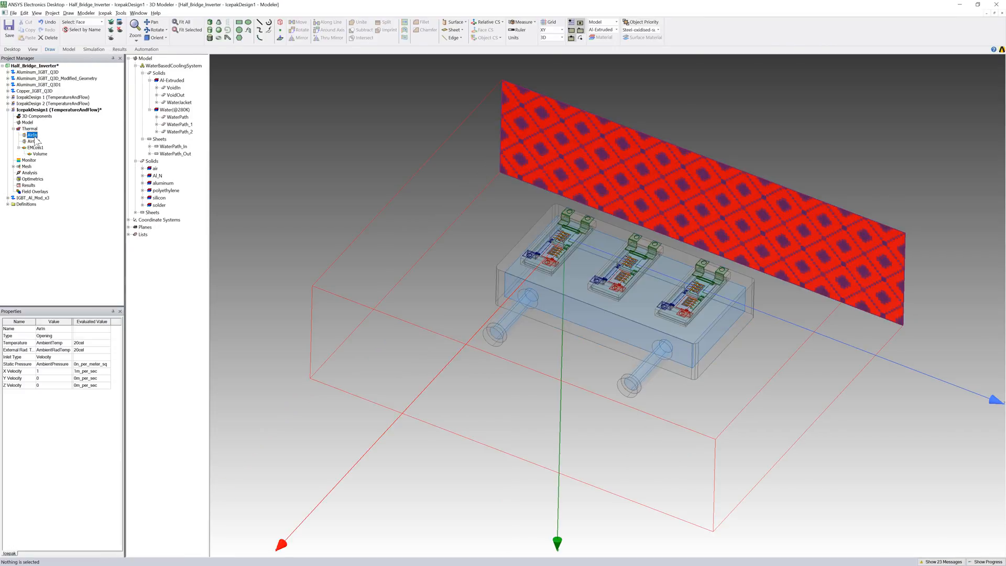
pyautogui.click(27, 148)
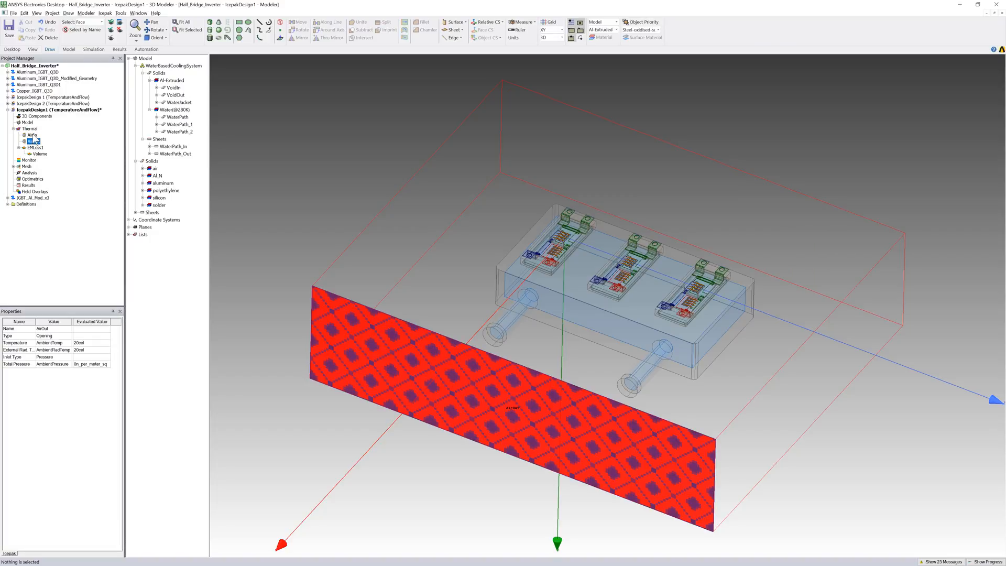
pyautogui.click(27, 141)
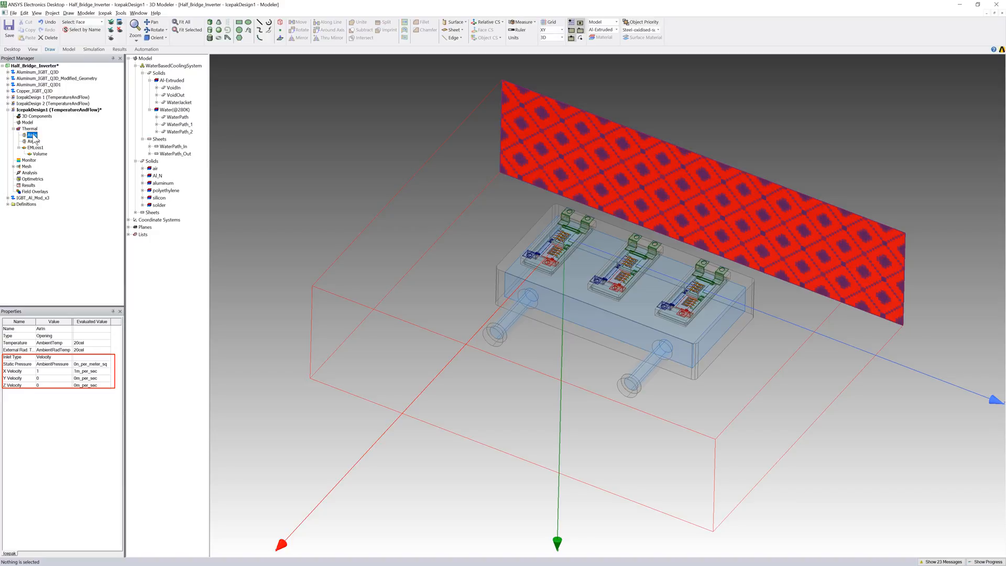
pyautogui.click(28, 155)
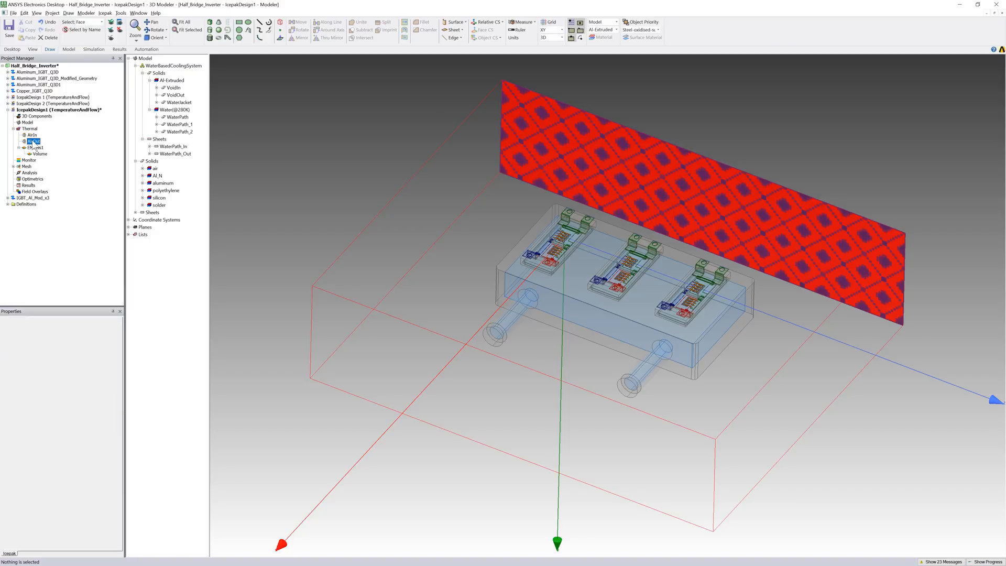
pyautogui.click(28, 148)
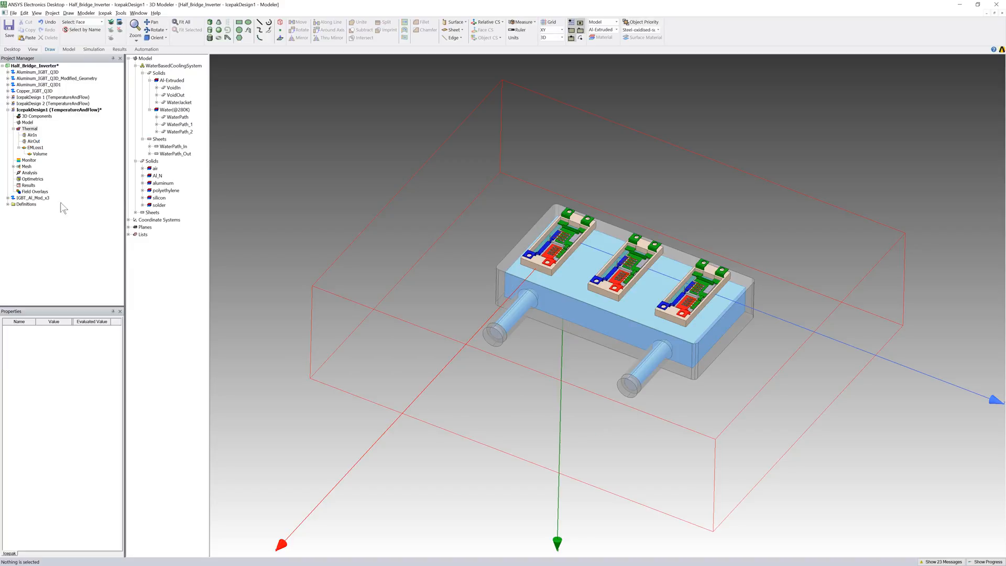
# - Make WaterPath_In a velocity opening with X velocity -0.25 m/s
pyautogui.rightClick(173, 146)
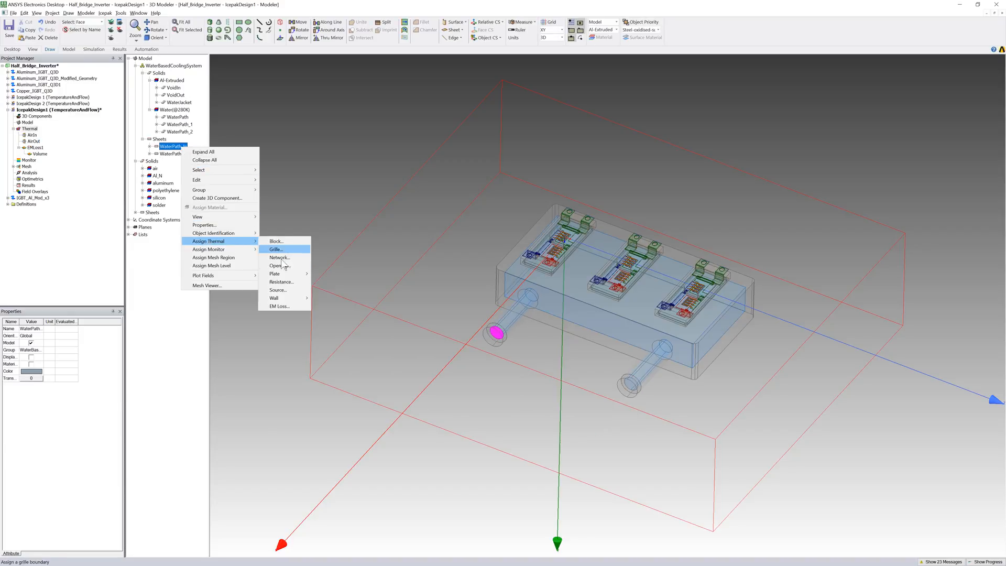
pyautogui.click(275, 266)
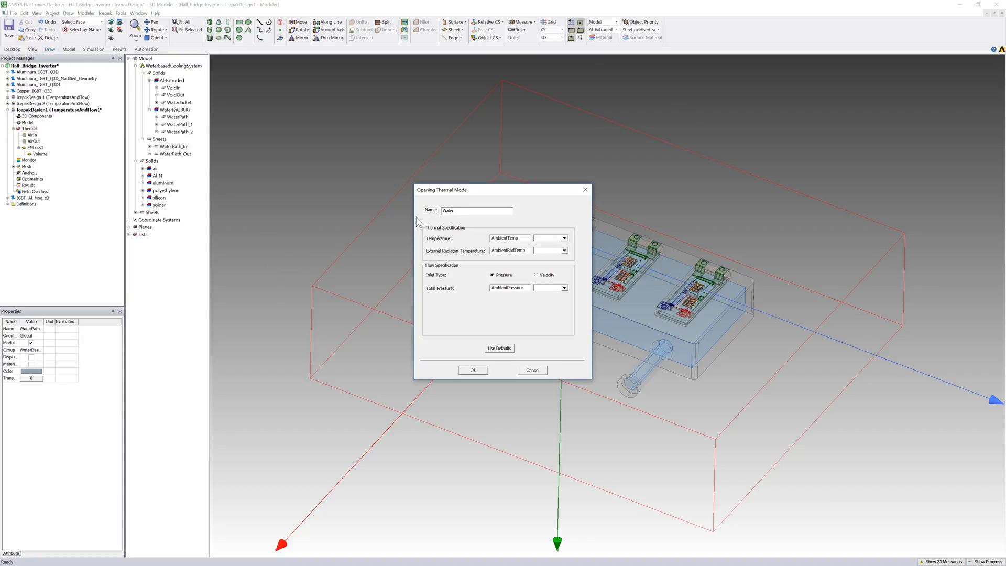
pyautogui.click(536, 274)
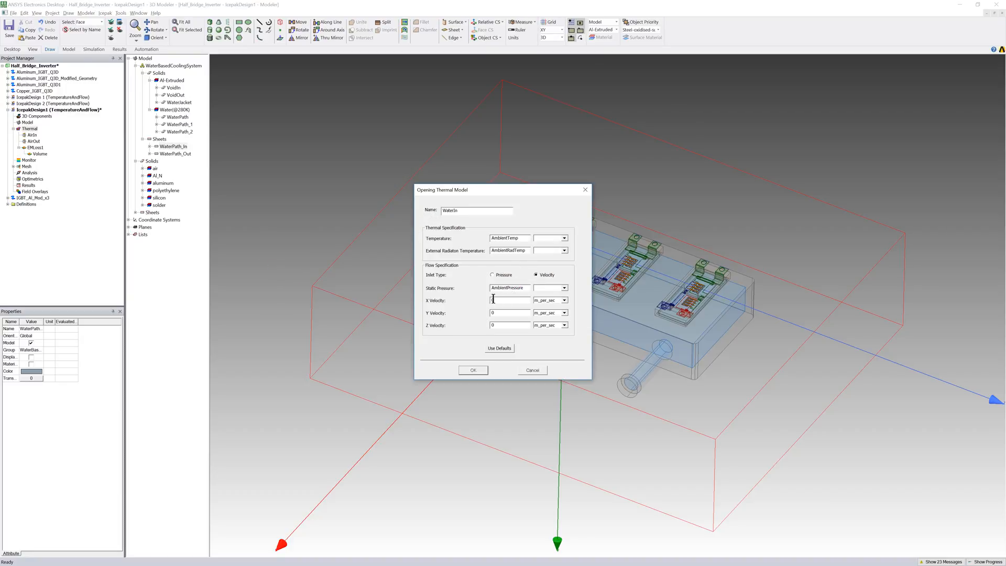
pyautogui.write('-2')
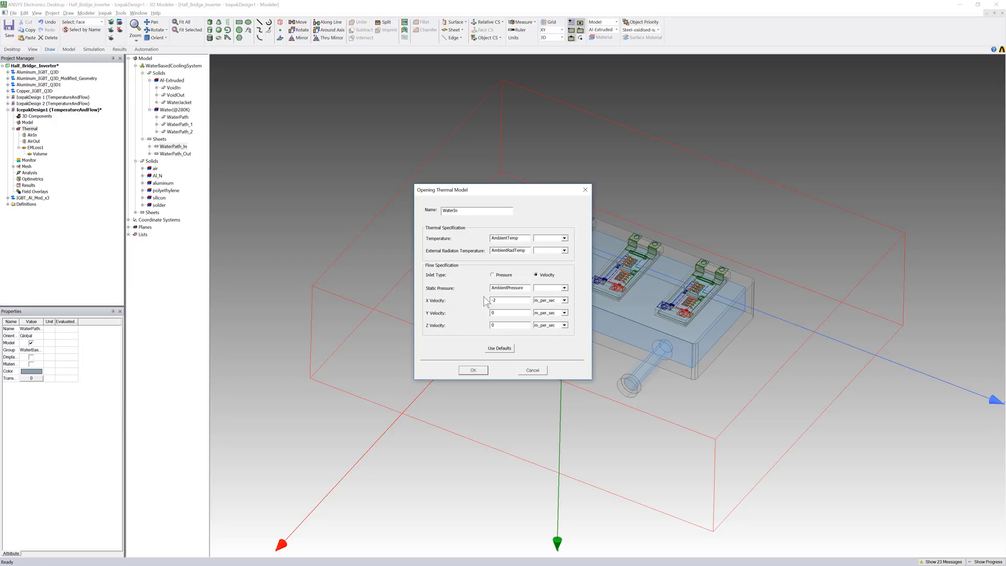
pyautogui.write('25')
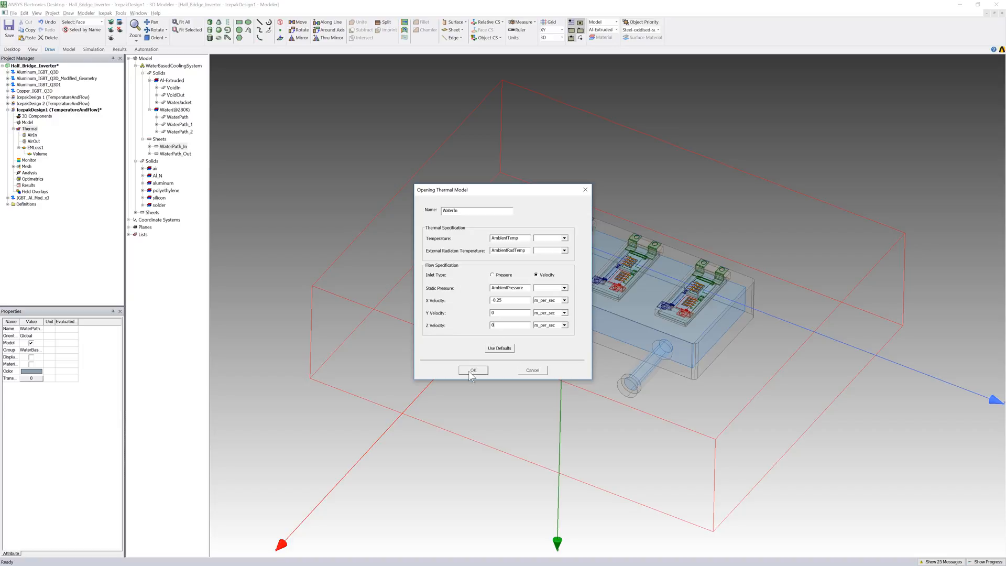
pyautogui.click(472, 370)
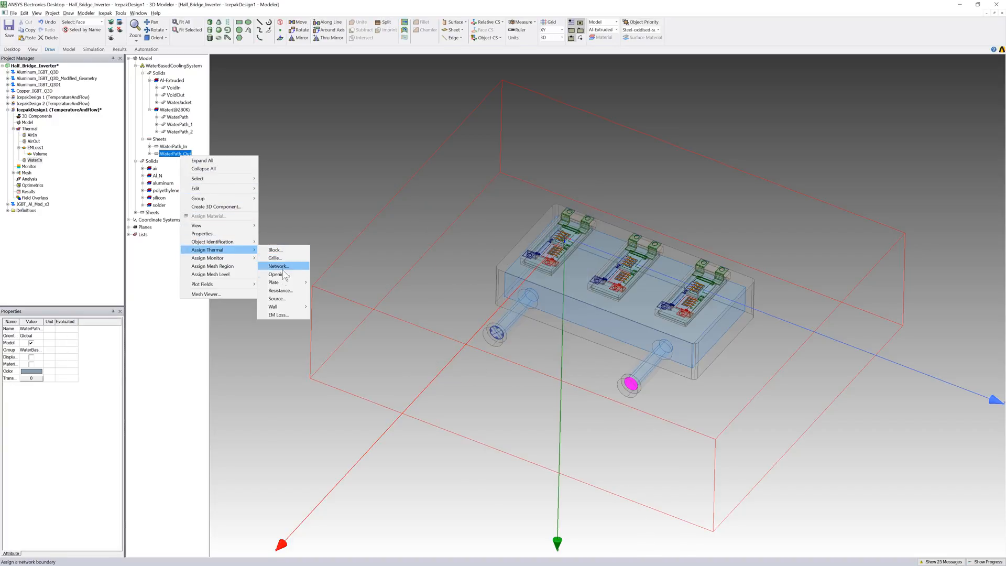
# - Assign an opening named WaterOut to the WaterPath_Out face
pyautogui.click(276, 274)
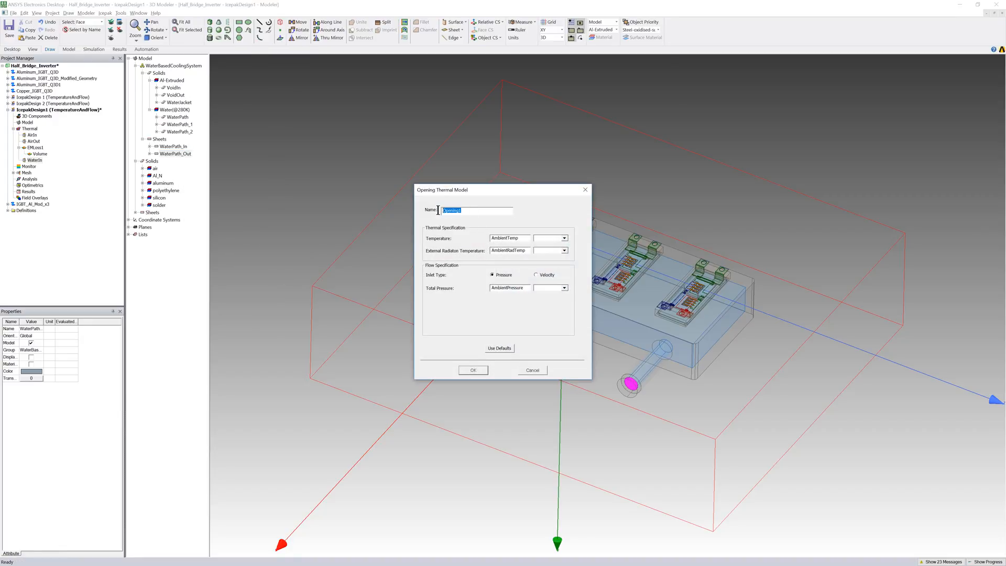
pyautogui.write('WaterOut')
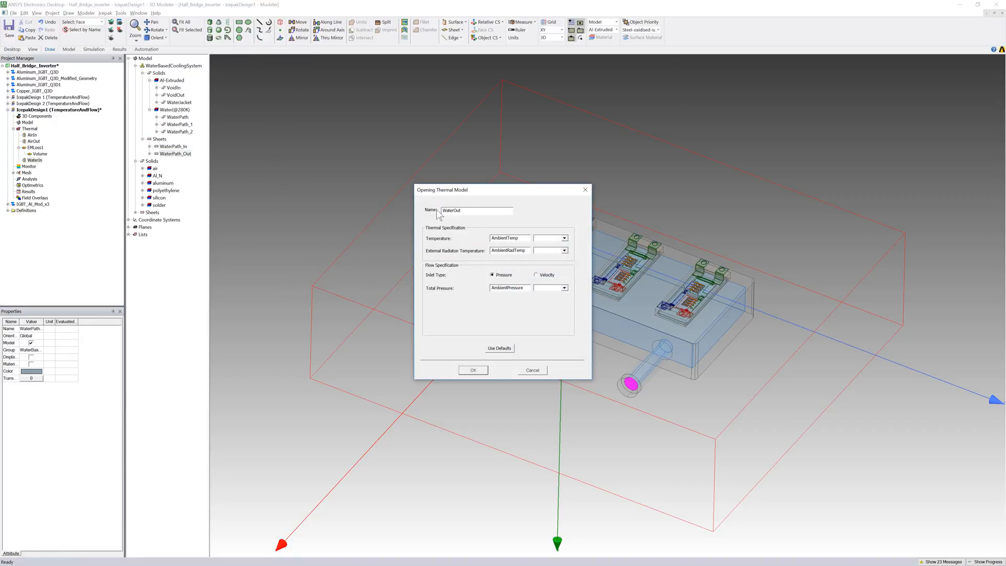
pyautogui.click(472, 370)
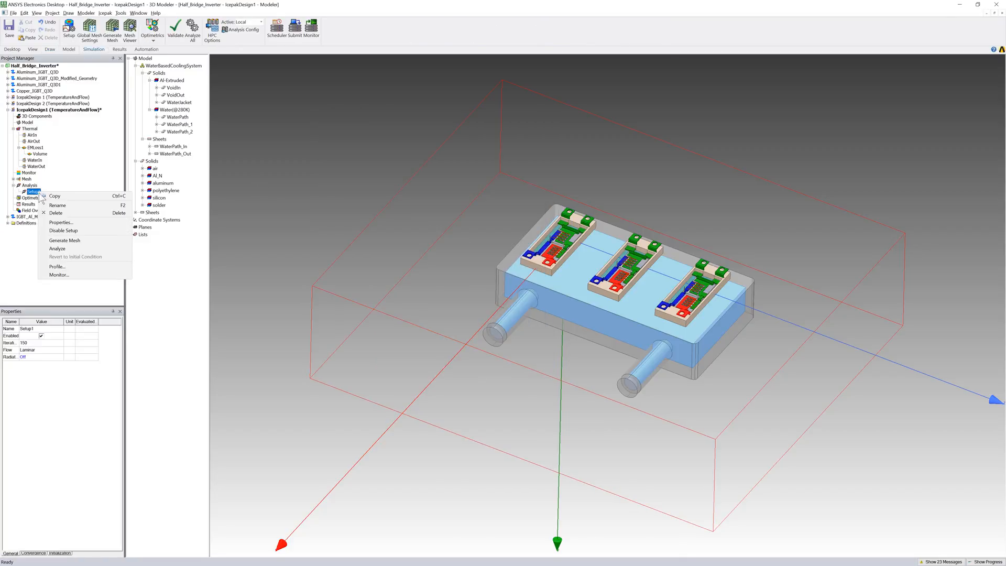
pyautogui.moveTo(57, 248)
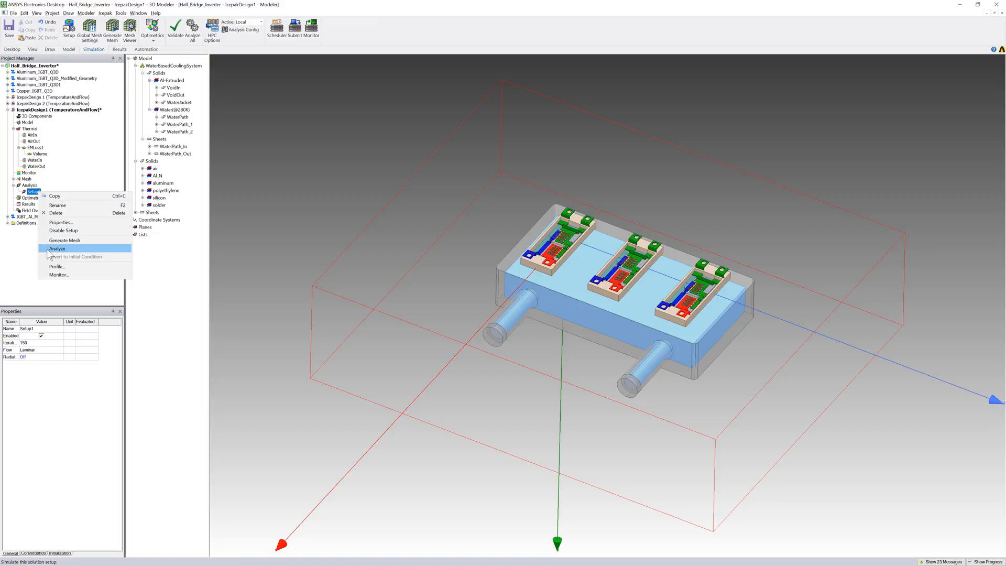
# - Analyze Setup1 to solve the Icepak thermal model
pyautogui.click(57, 248)
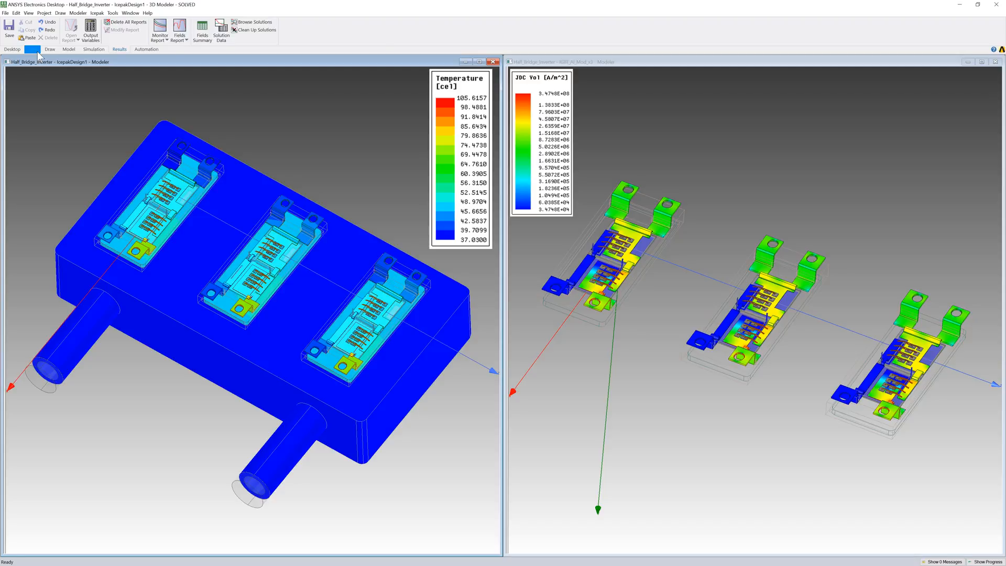
# - Switch to the View tools to tile the Icepak and Q3D plot windows
pyautogui.click(38, 50)
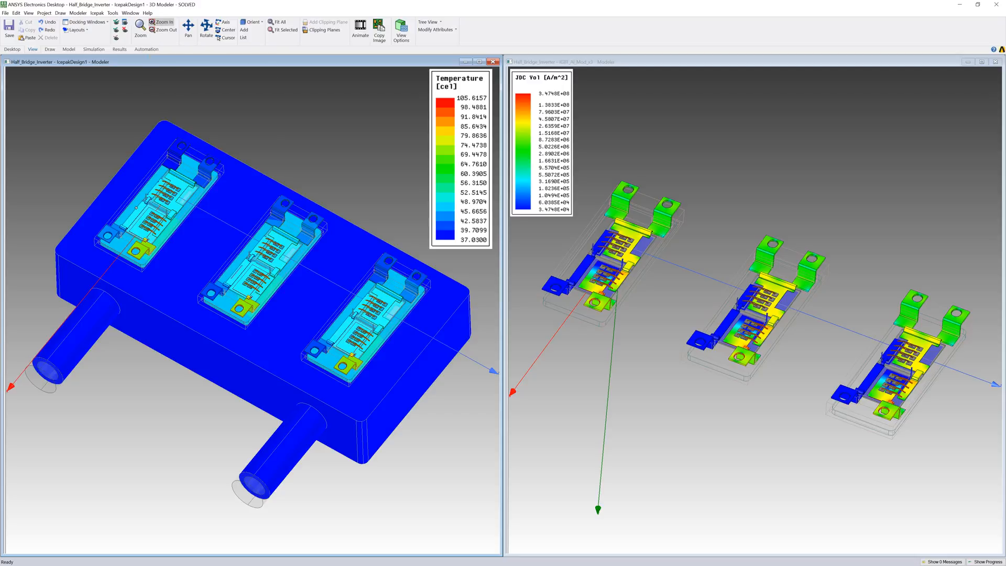